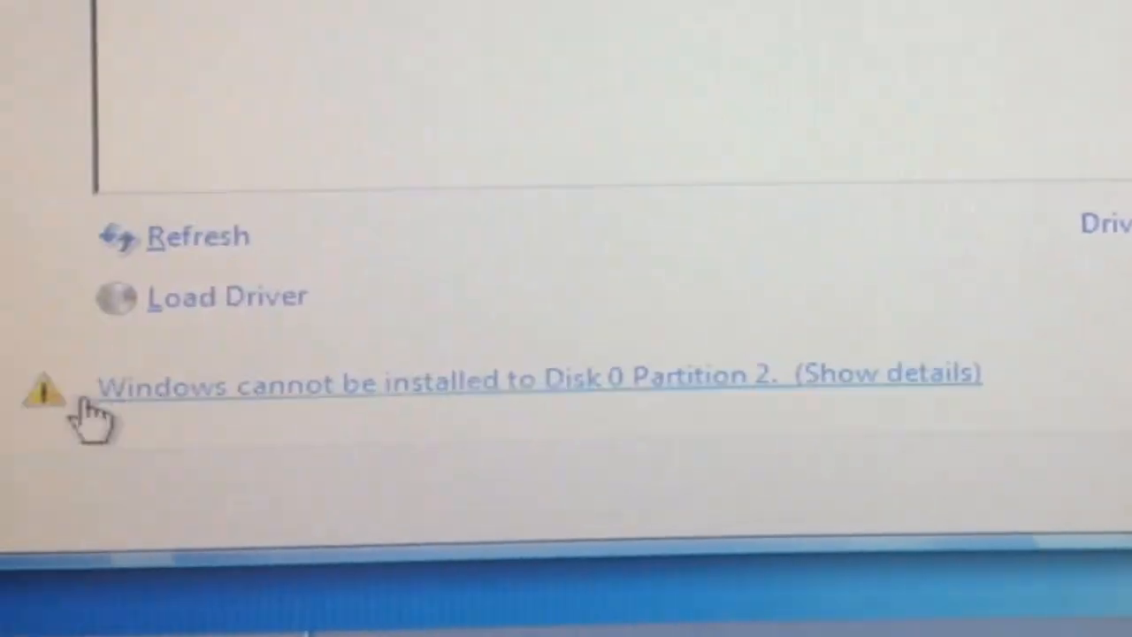
# - Review why Partition 2 is unusable (dynamic volume), then cancel the Windows installation
pyautogui.click(888, 372)
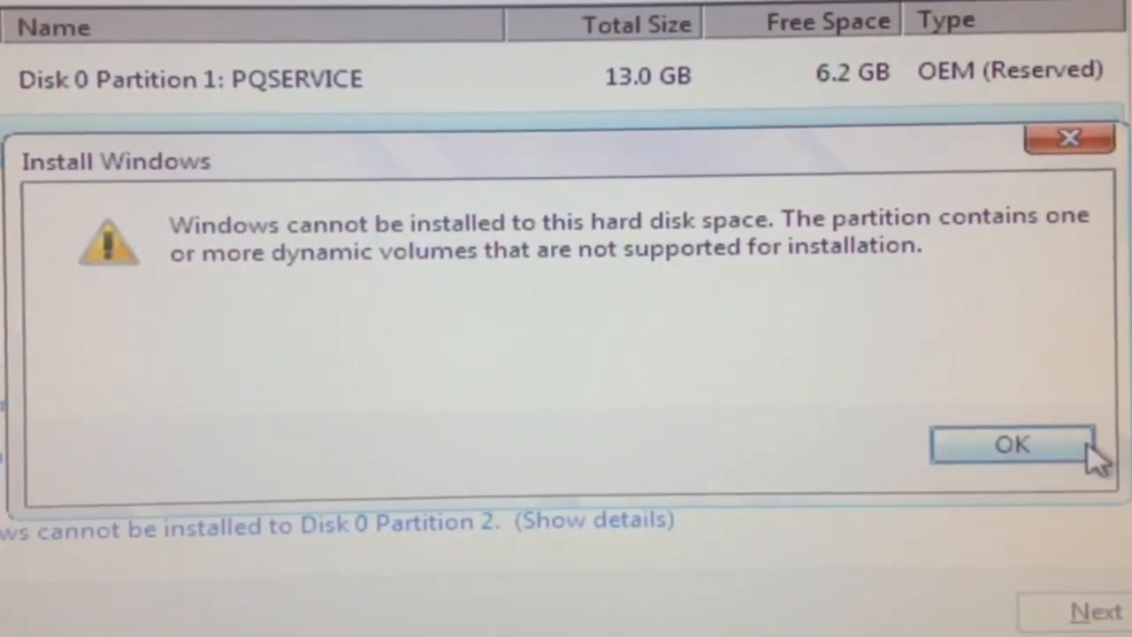
pyautogui.click(1012, 444)
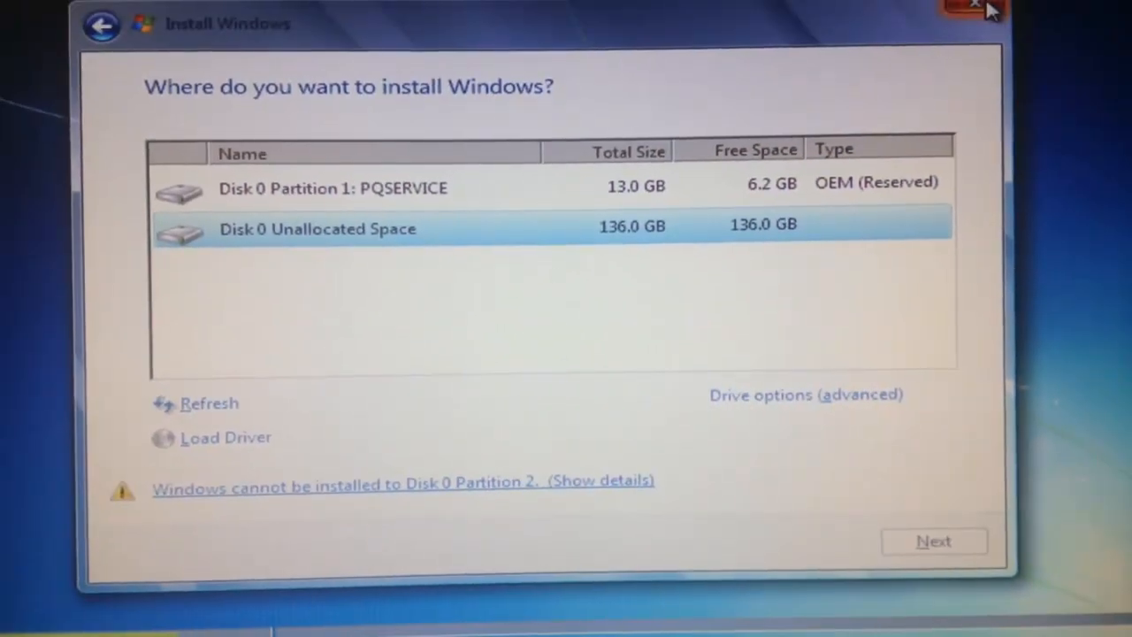
pyautogui.click(977, 9)
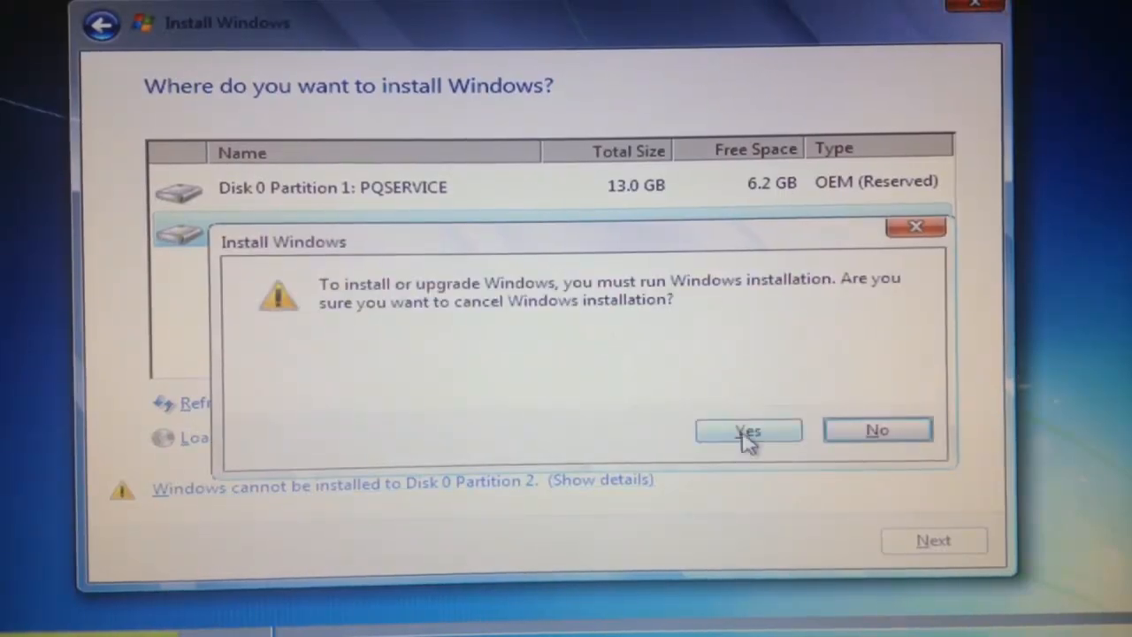
pyautogui.click(750, 430)
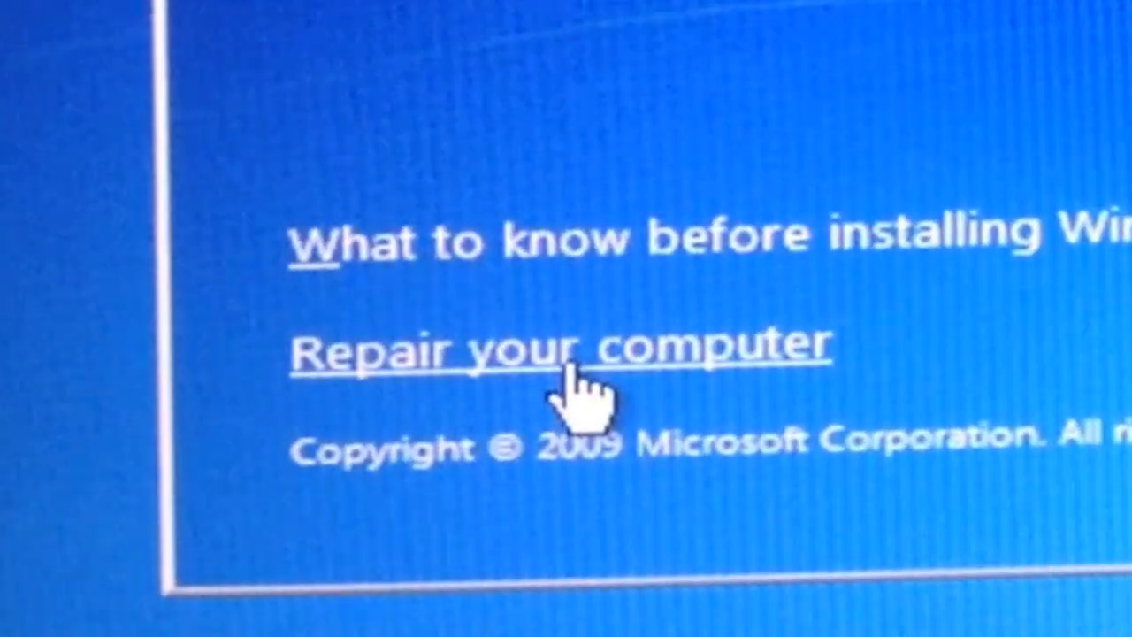
# - Enter Repair your computer and proceed to the System Recovery Options tool list
pyautogui.click(566, 347)
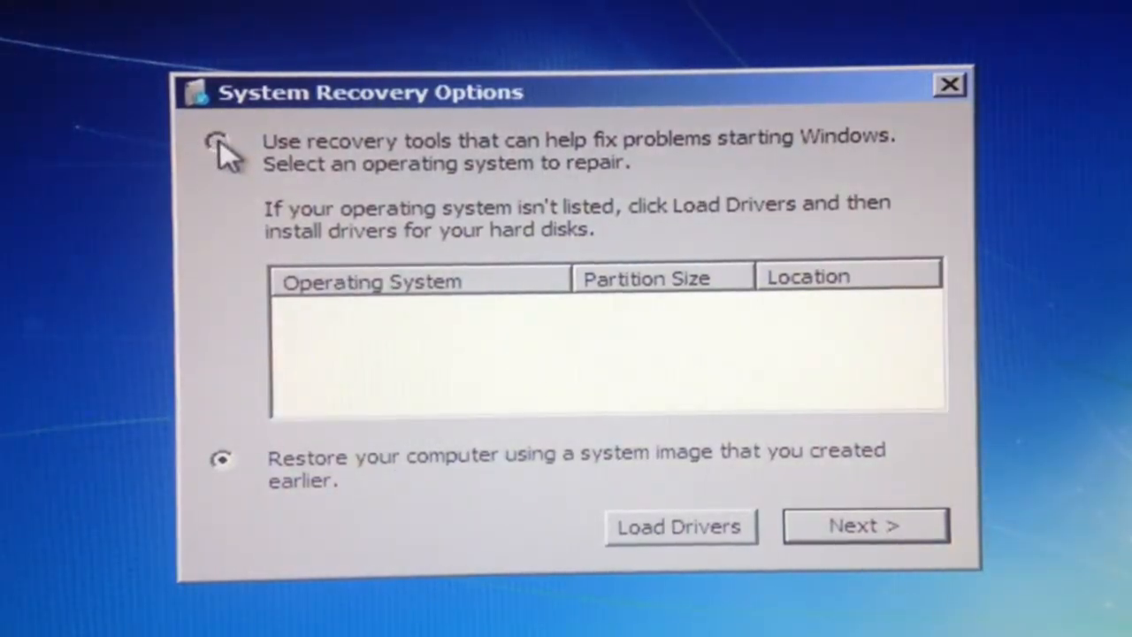
pyautogui.click(216, 141)
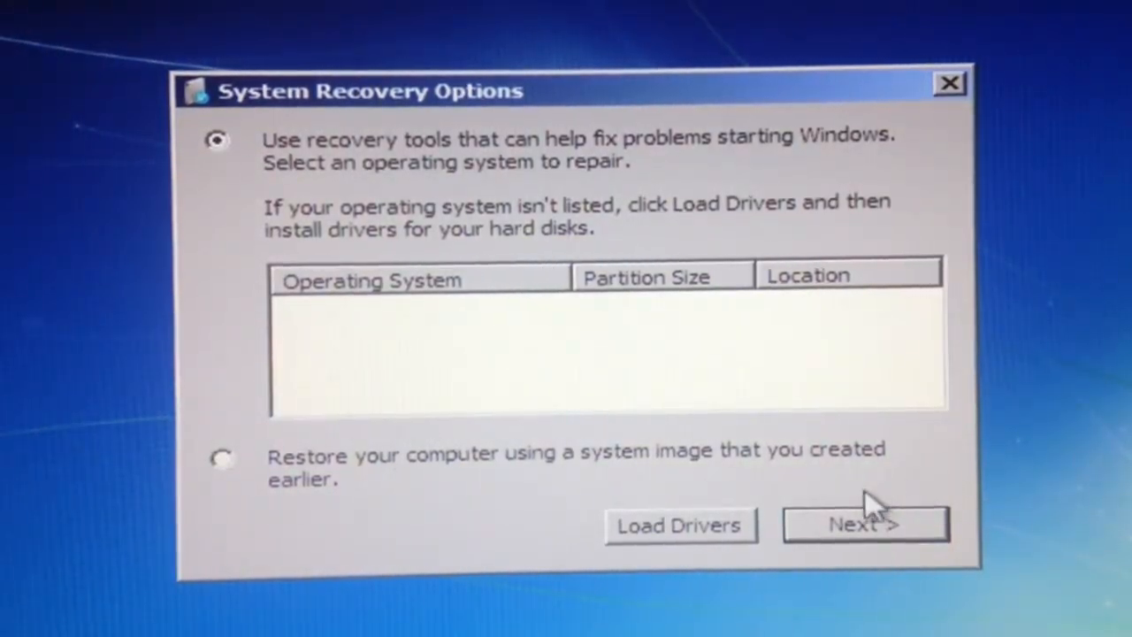
pyautogui.click(863, 523)
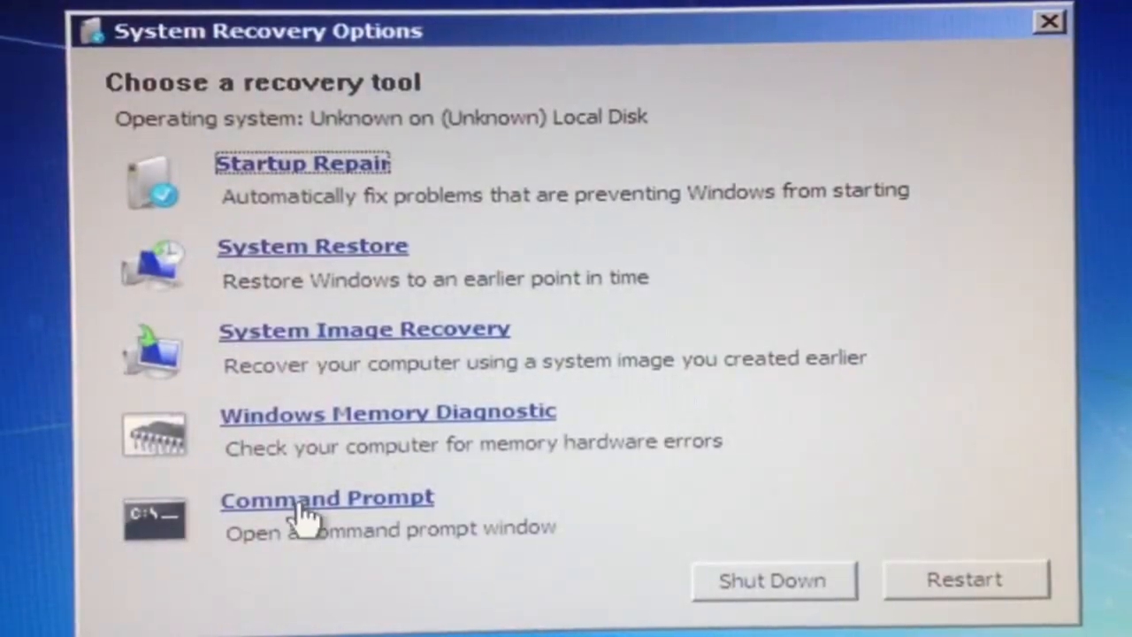
# - Launch DiskPart from a recovery Command Prompt and list disks, showing Disk 0 at 149 GB with 136 GB free
pyautogui.click(325, 499)
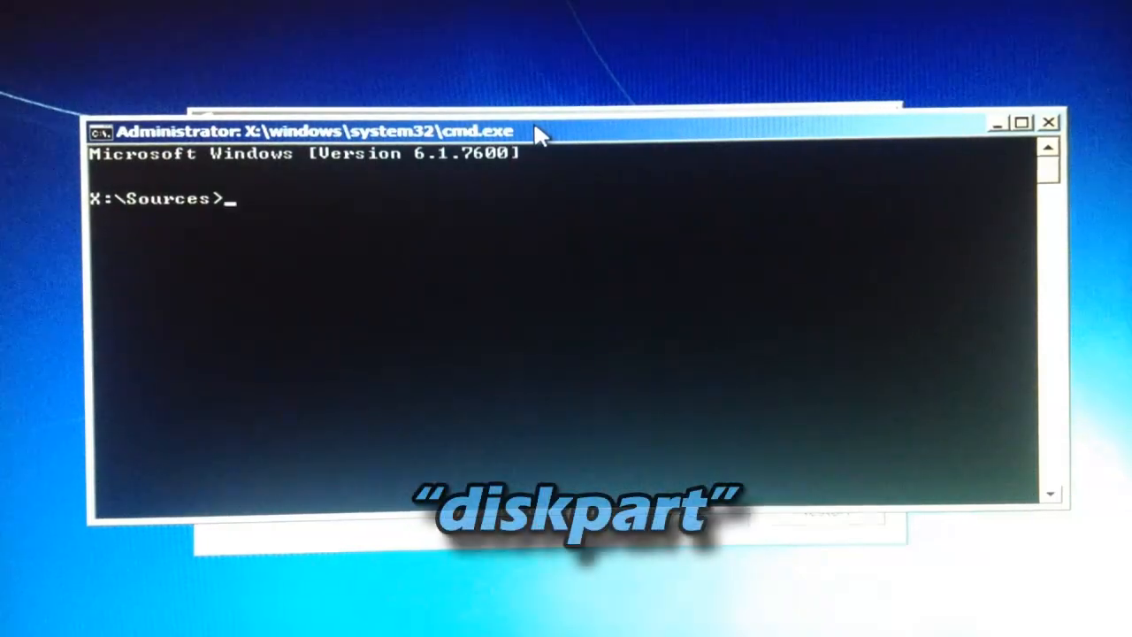
pyautogui.write('disk')
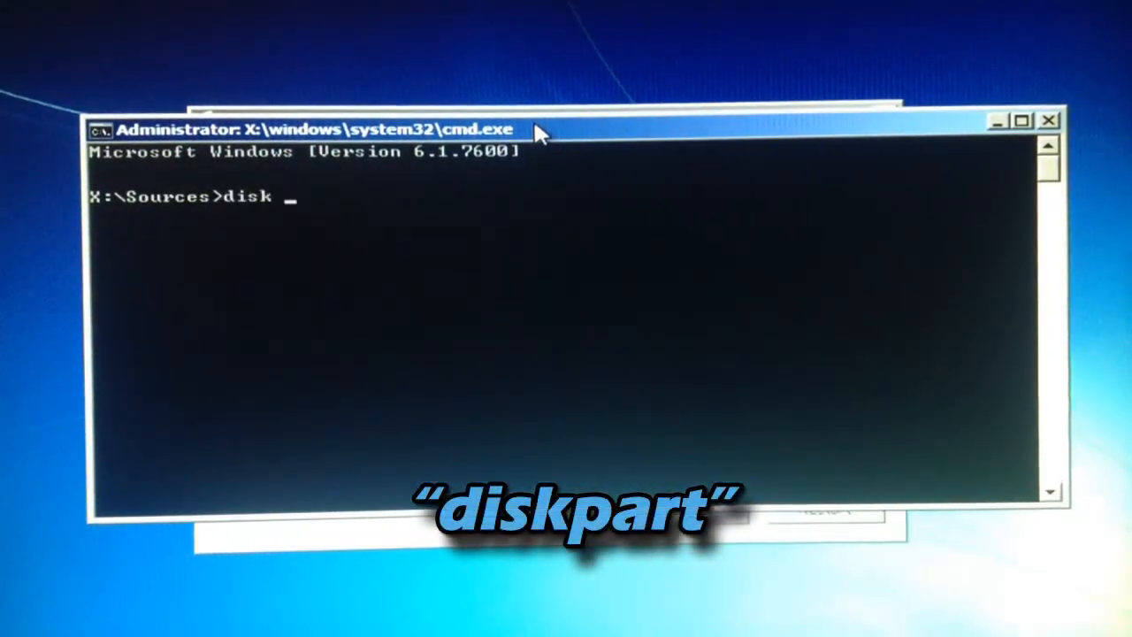
pyautogui.write('part')
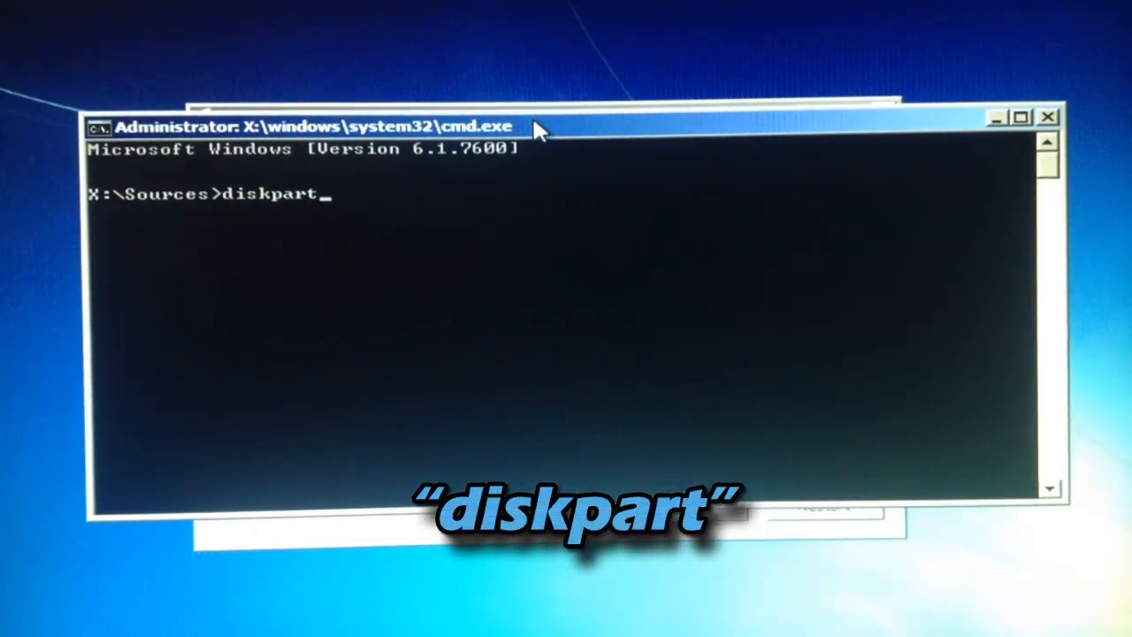
pyautogui.press('enter')
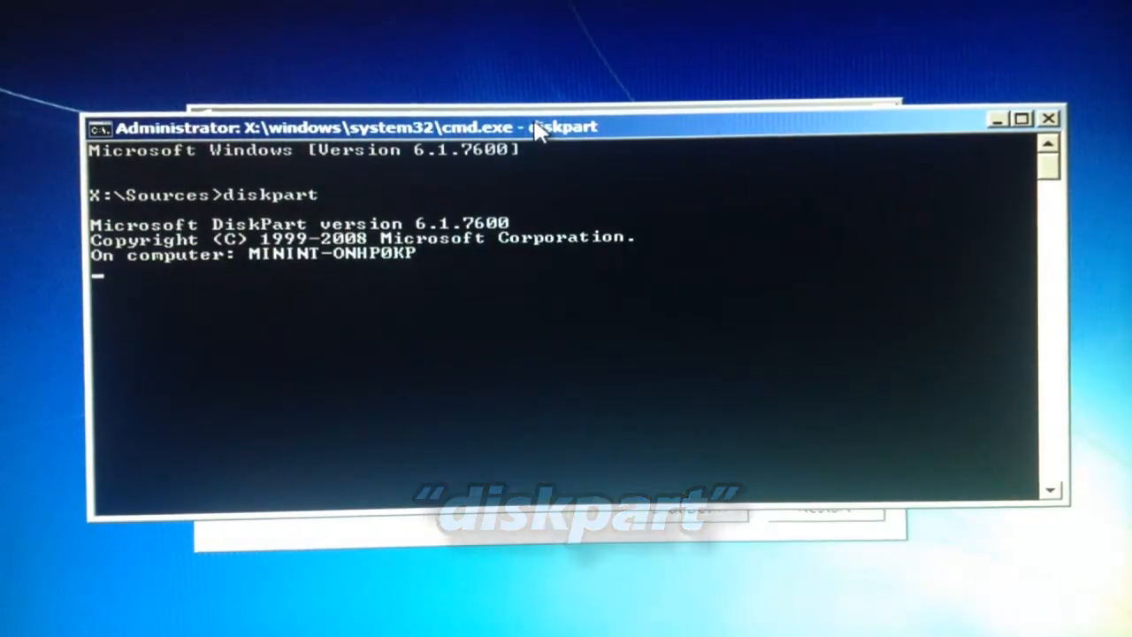
pyautogui.write('list')
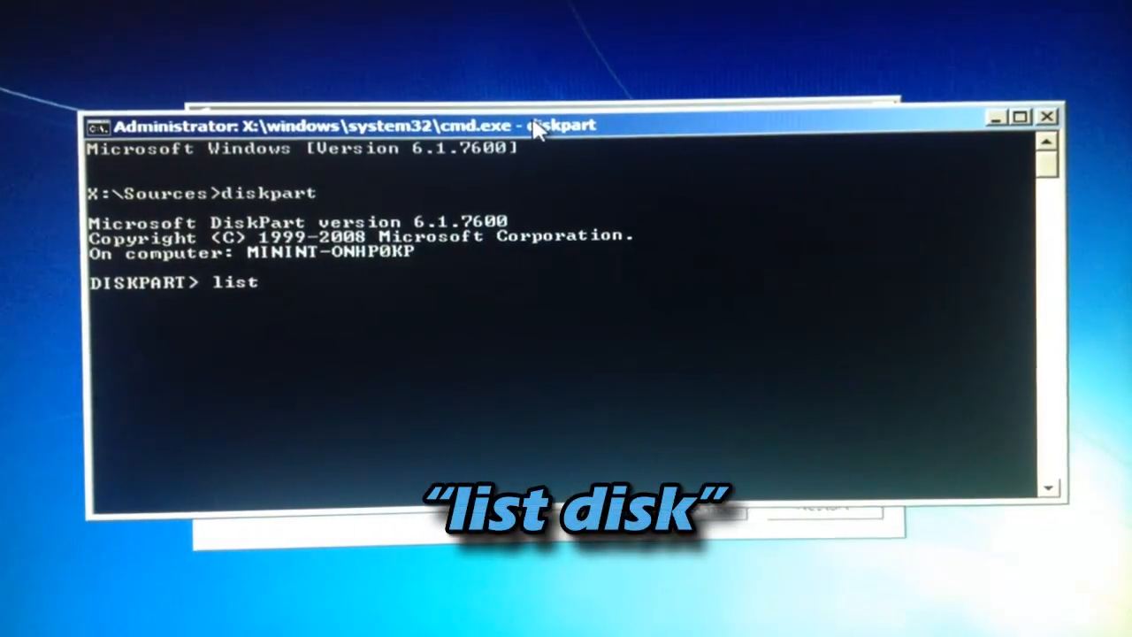
pyautogui.write('disk')
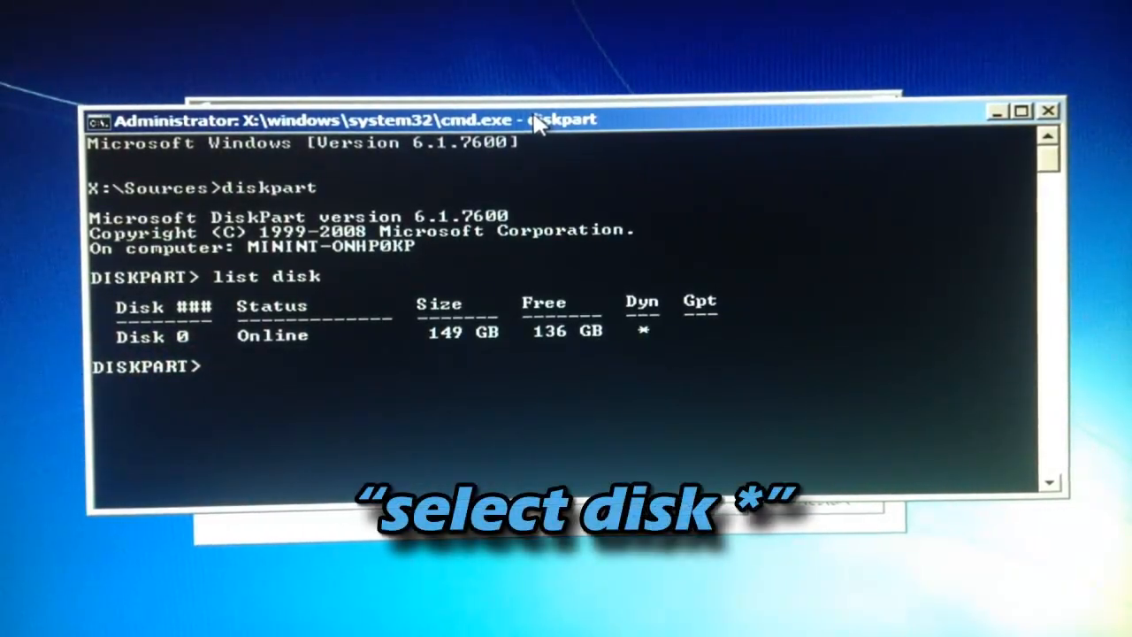
# - Select disk 0 in DiskPart and begin entering the convert basic command
pyautogui.write('select')
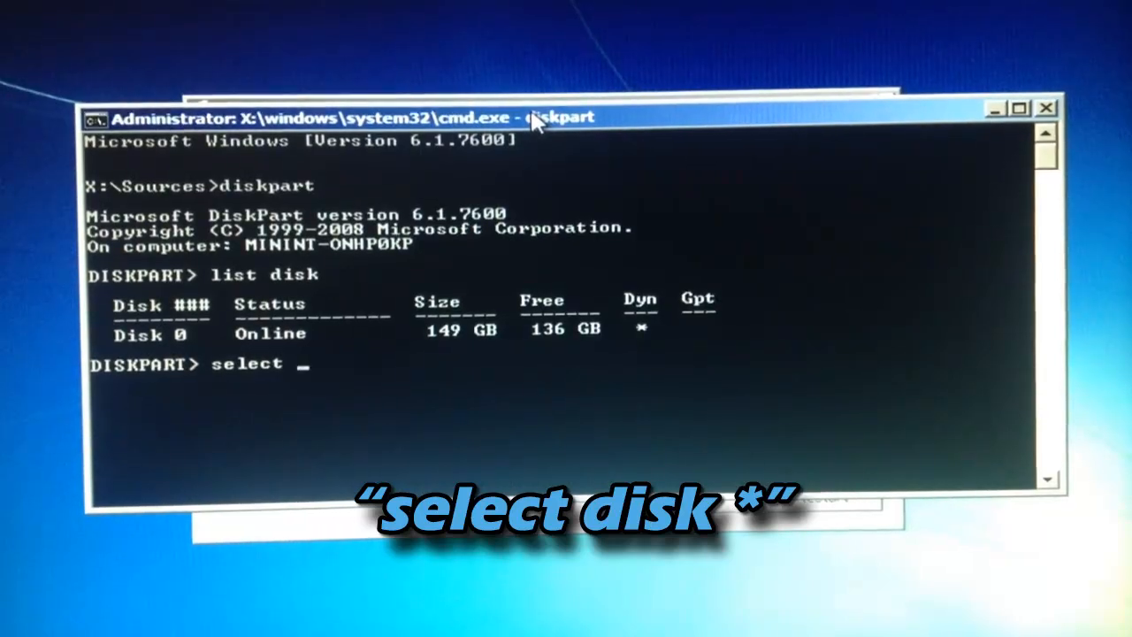
pyautogui.write('disk')
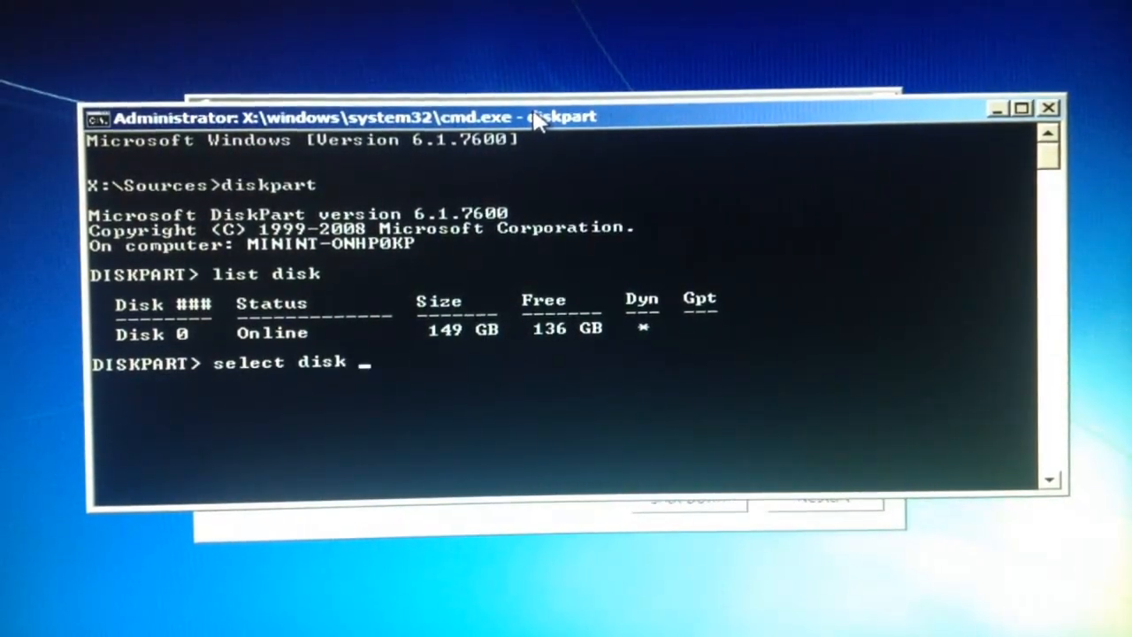
pyautogui.write('0')
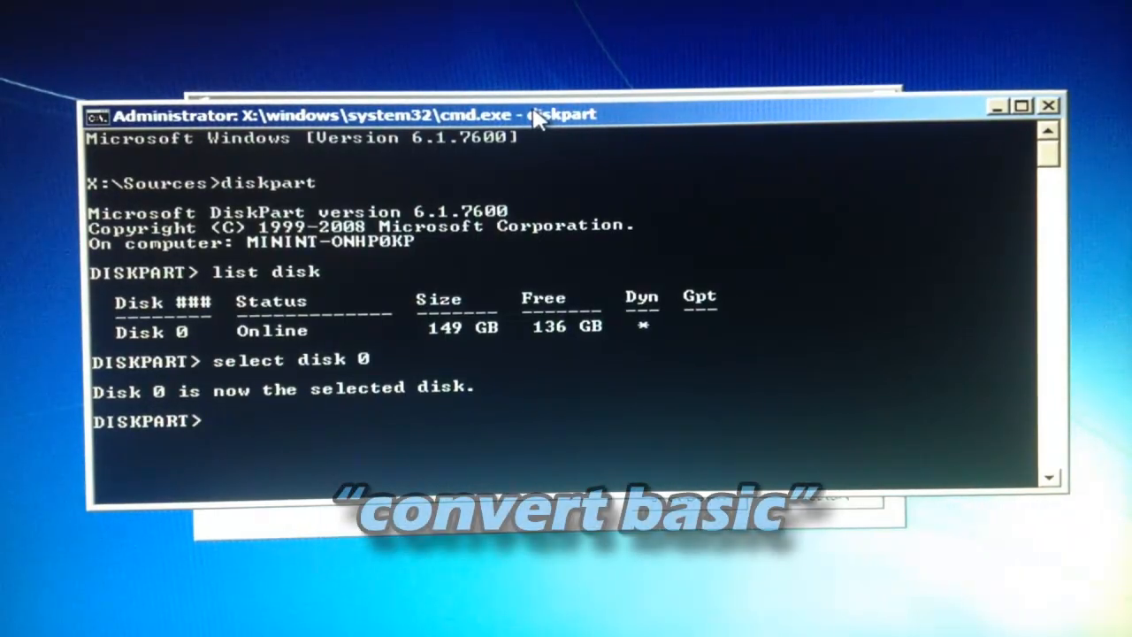
pyautogui.write('conver')
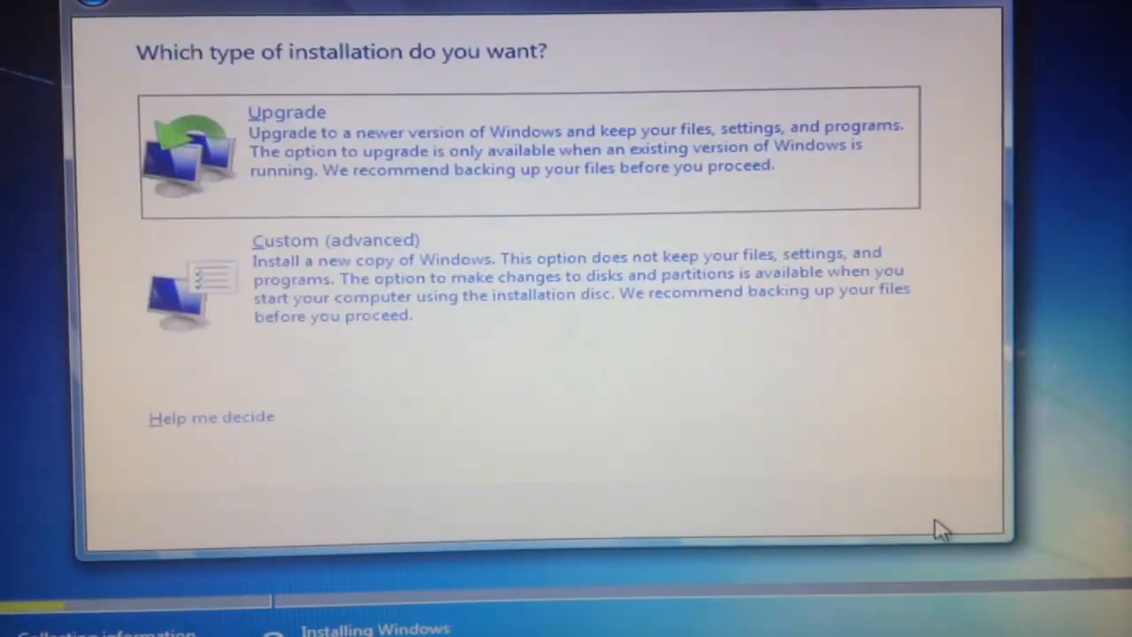
# - Choose a Custom (advanced) installation to view the disk list with Disk 0 unallocated space
pyautogui.click(336, 280)
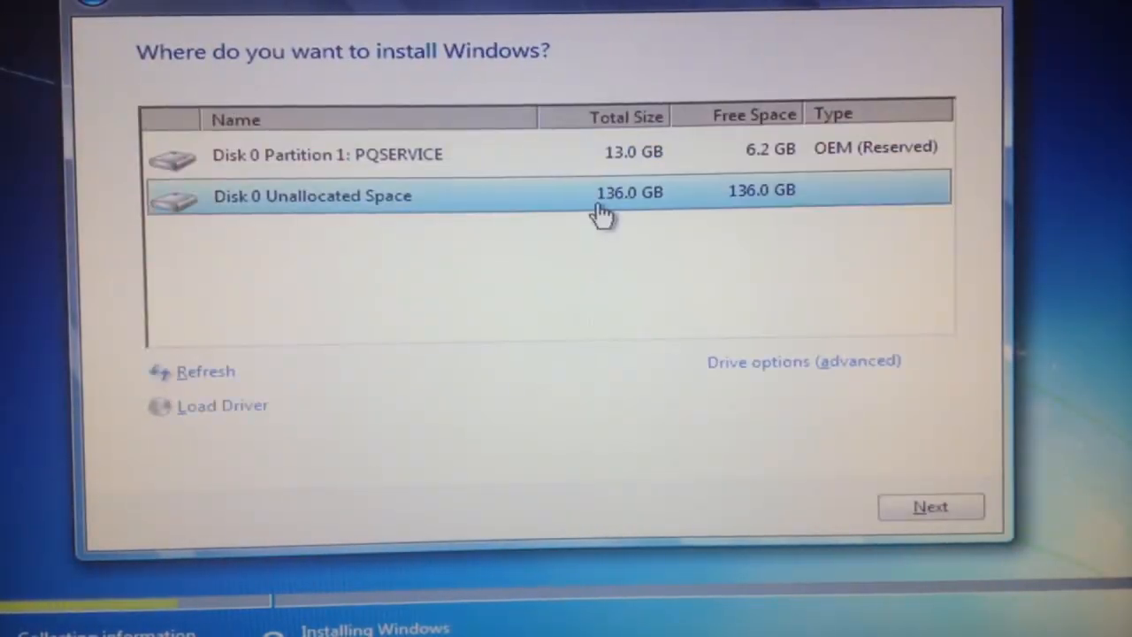
pyautogui.moveTo(930, 506)
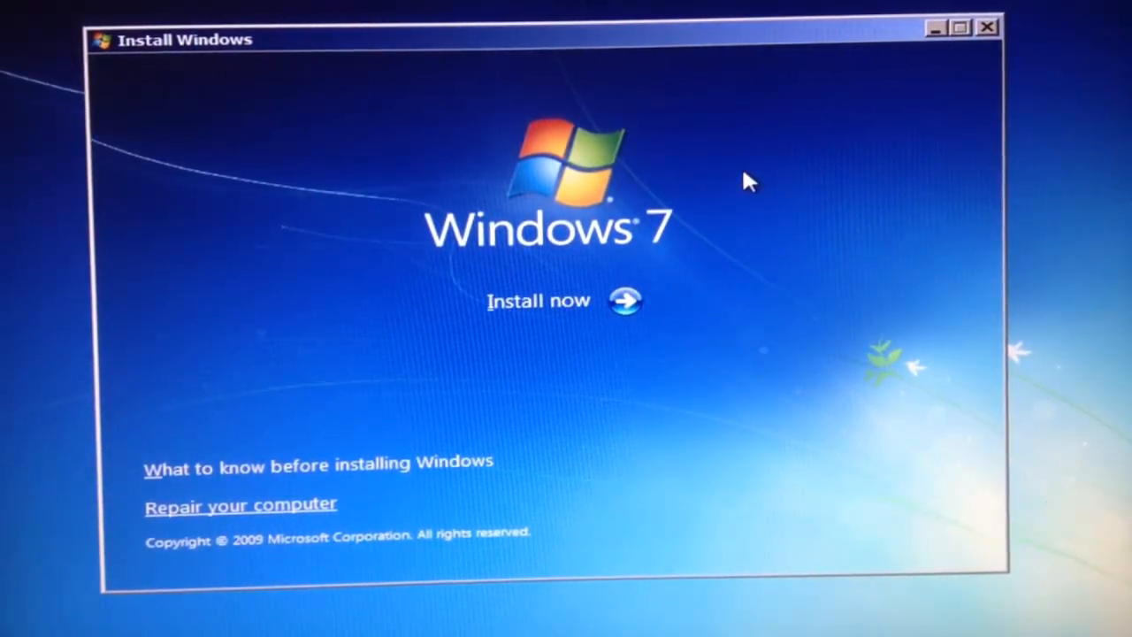
pyautogui.moveTo(333, 88)
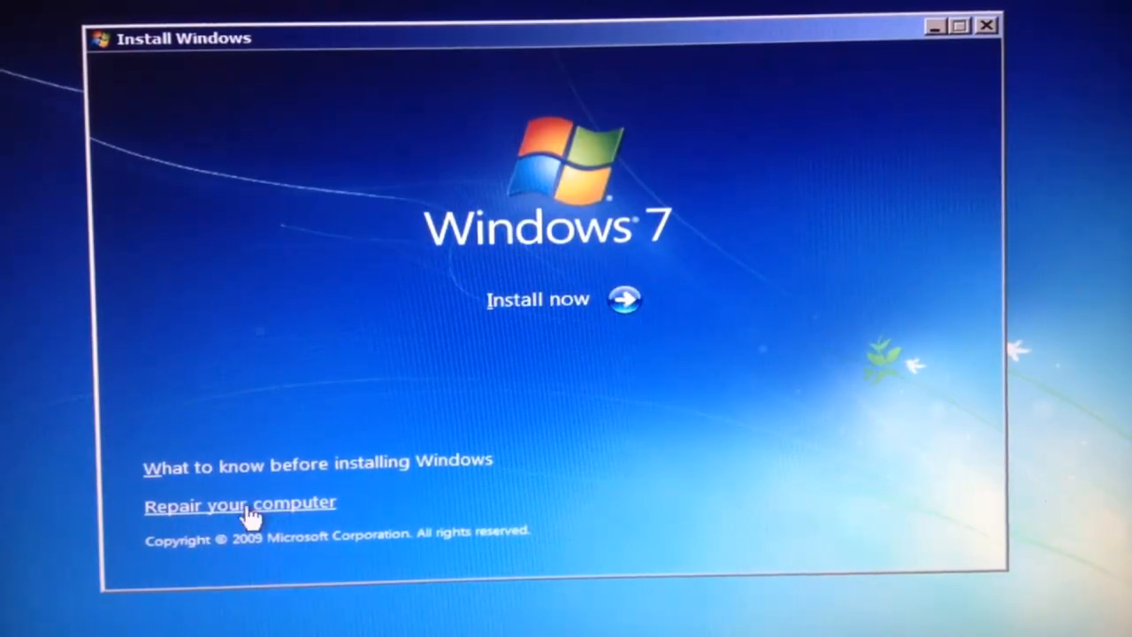
# - Return through Repair your computer to a fresh recovery Command Prompt at X:\Sources
pyautogui.click(241, 502)
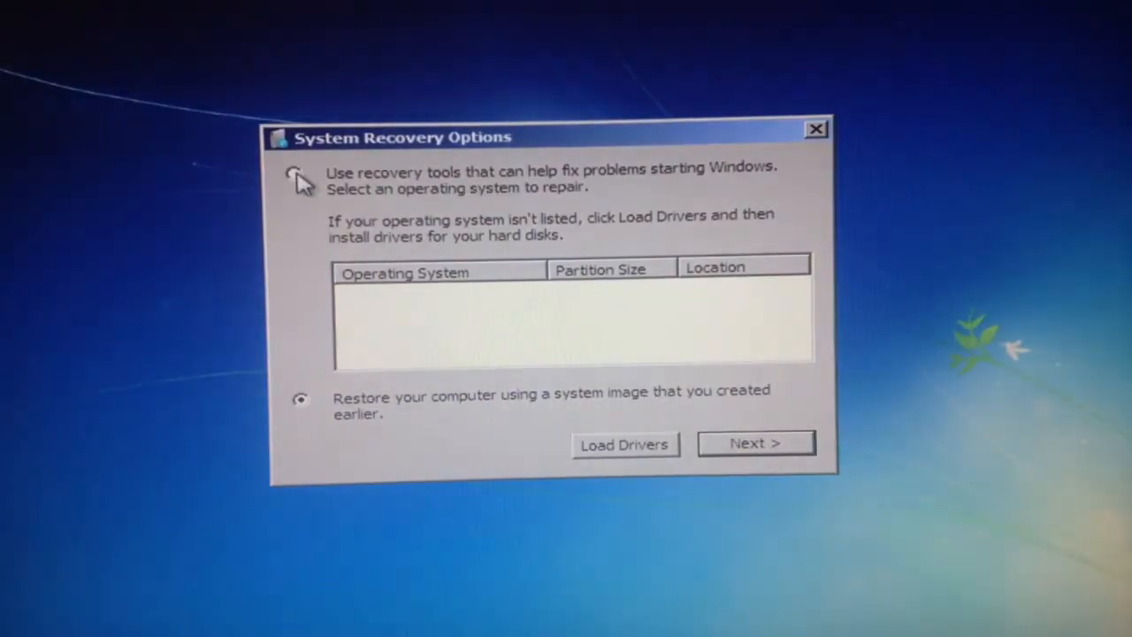
pyautogui.click(754, 442)
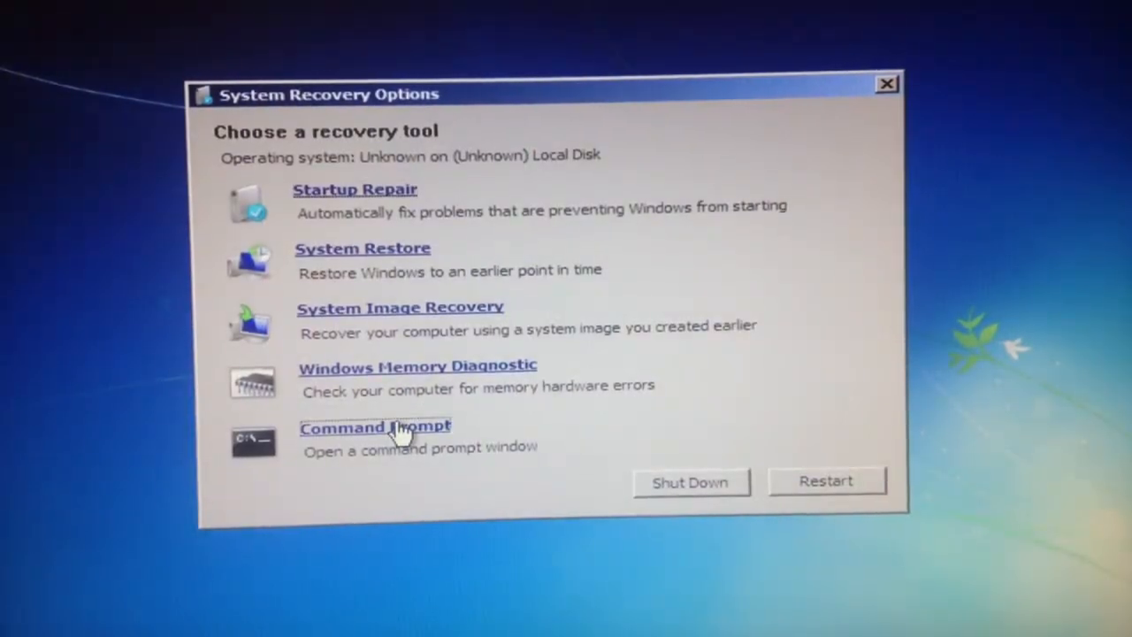
pyautogui.click(375, 426)
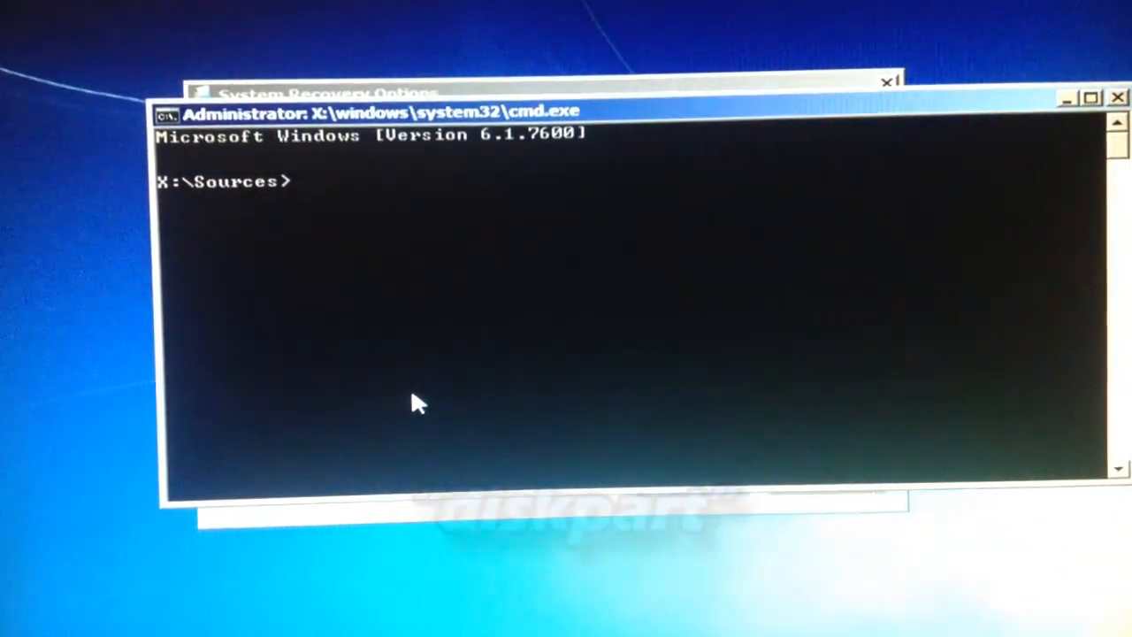
# - Run diskpart again and list disks, confirming Disk 0 online at 149 GB with 136 GB free
pyautogui.write('diskpart')
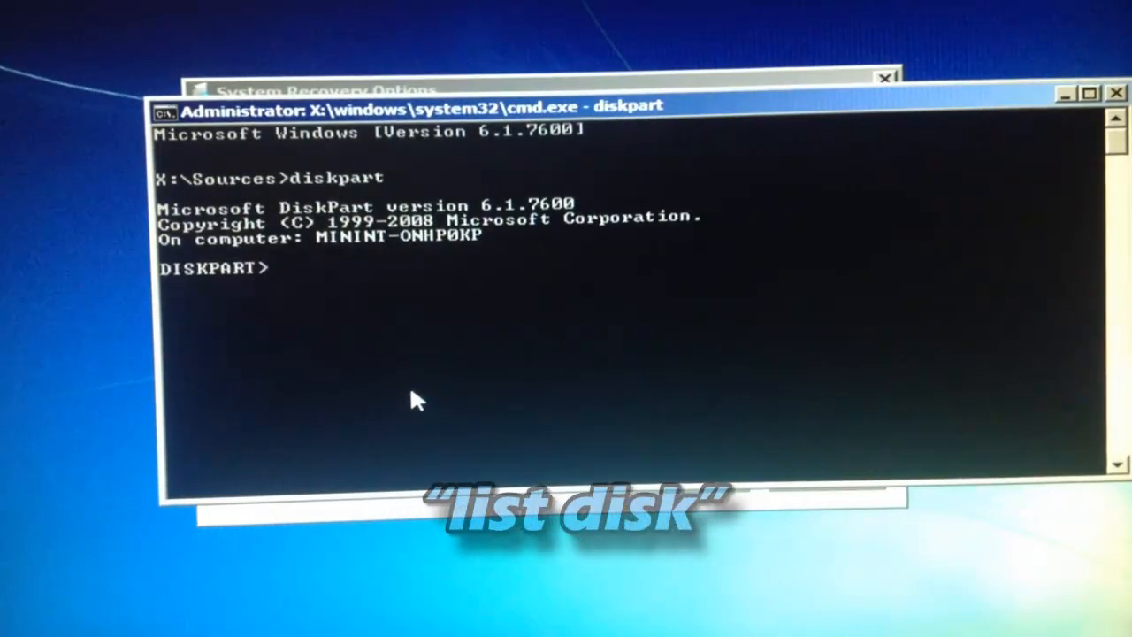
pyautogui.write('list disk')
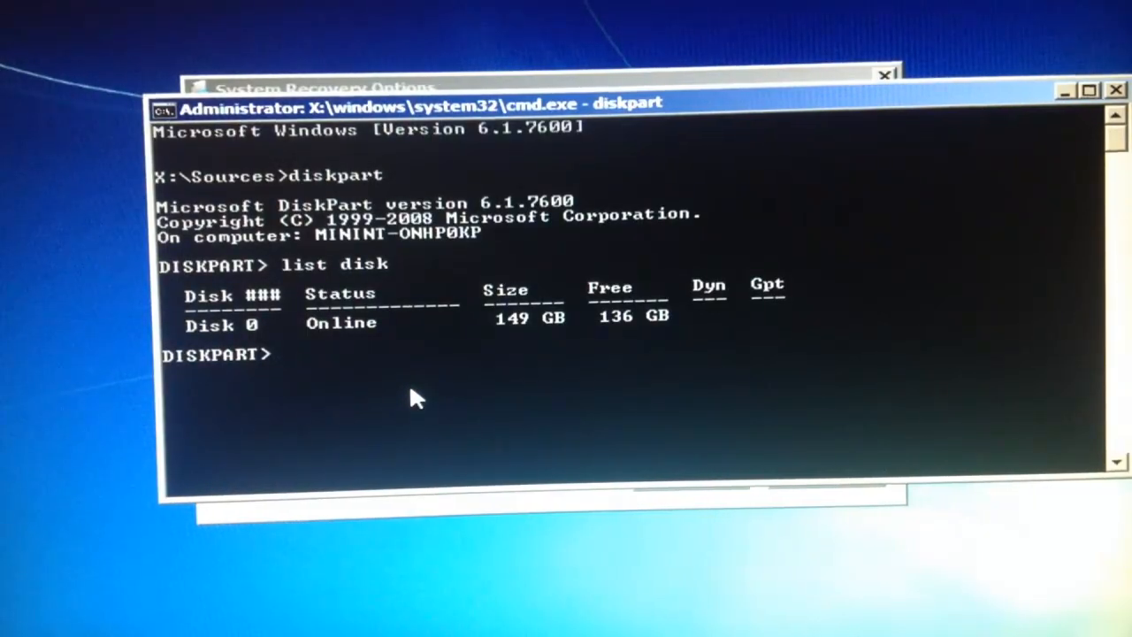
# - Select disk 0 and volume 0 in DiskPart, then enter delete volume without running it yet
pyautogui.write('s')
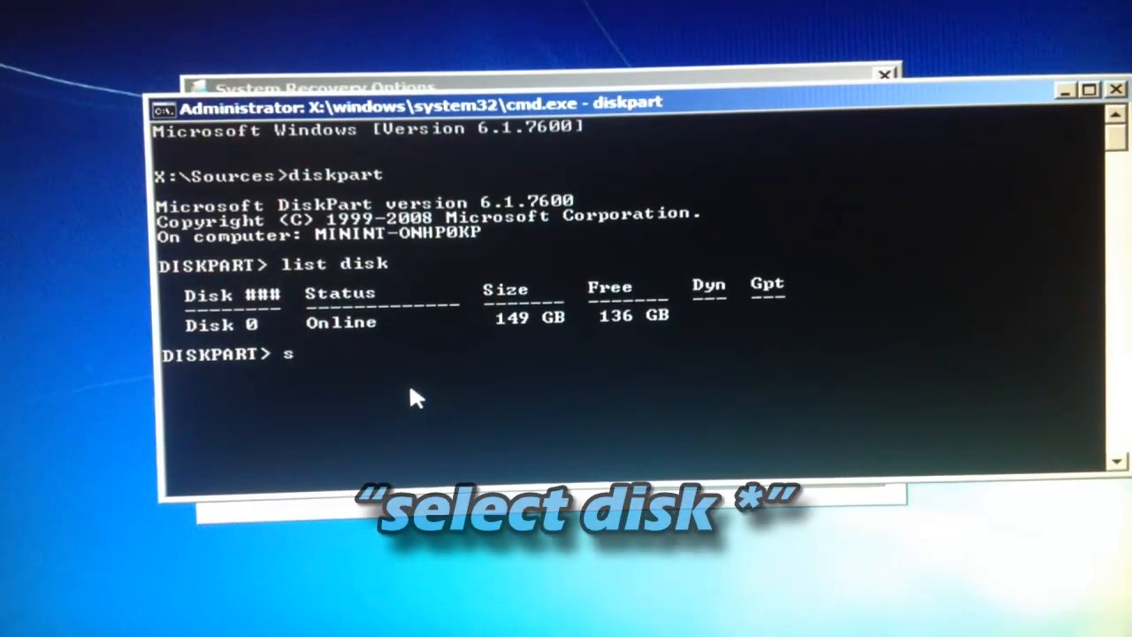
pyautogui.write('elect')
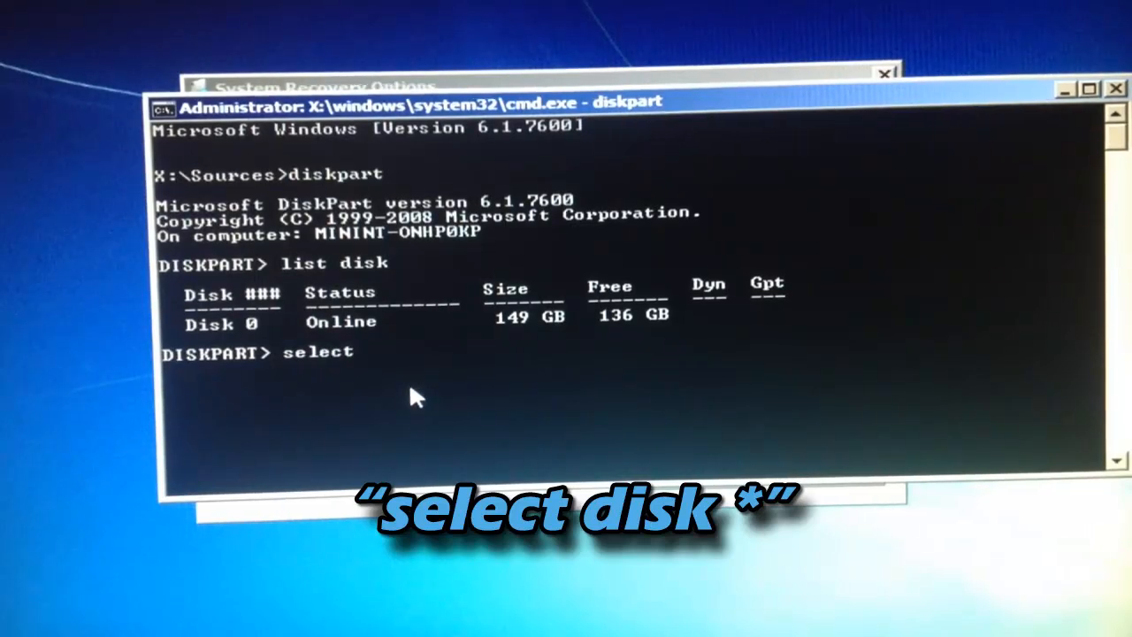
pyautogui.write('disk')
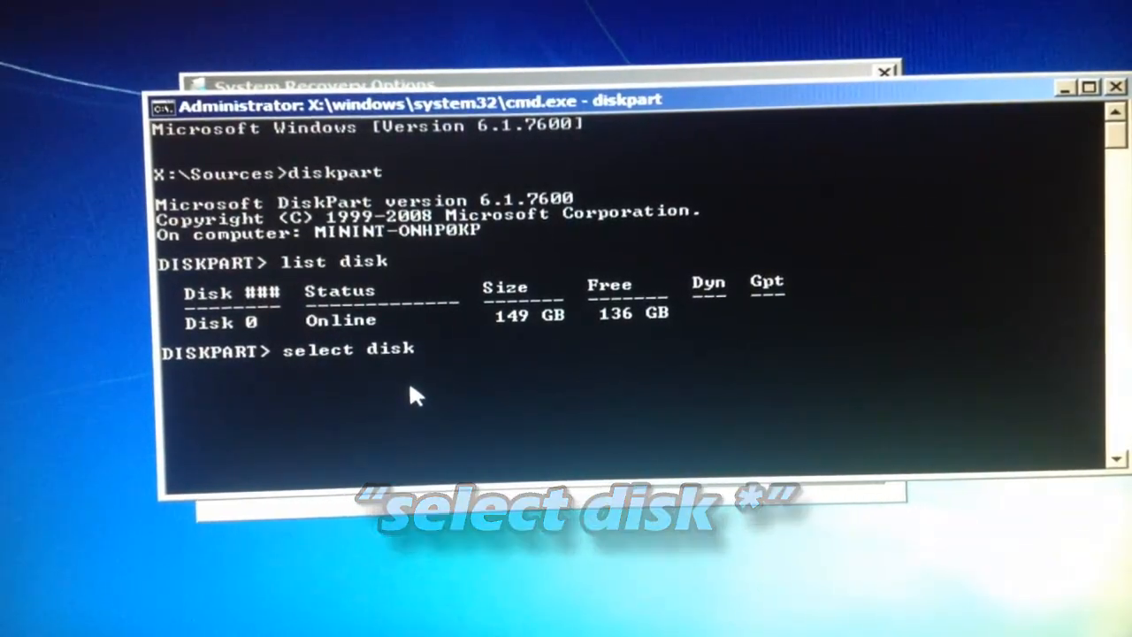
pyautogui.write('0')
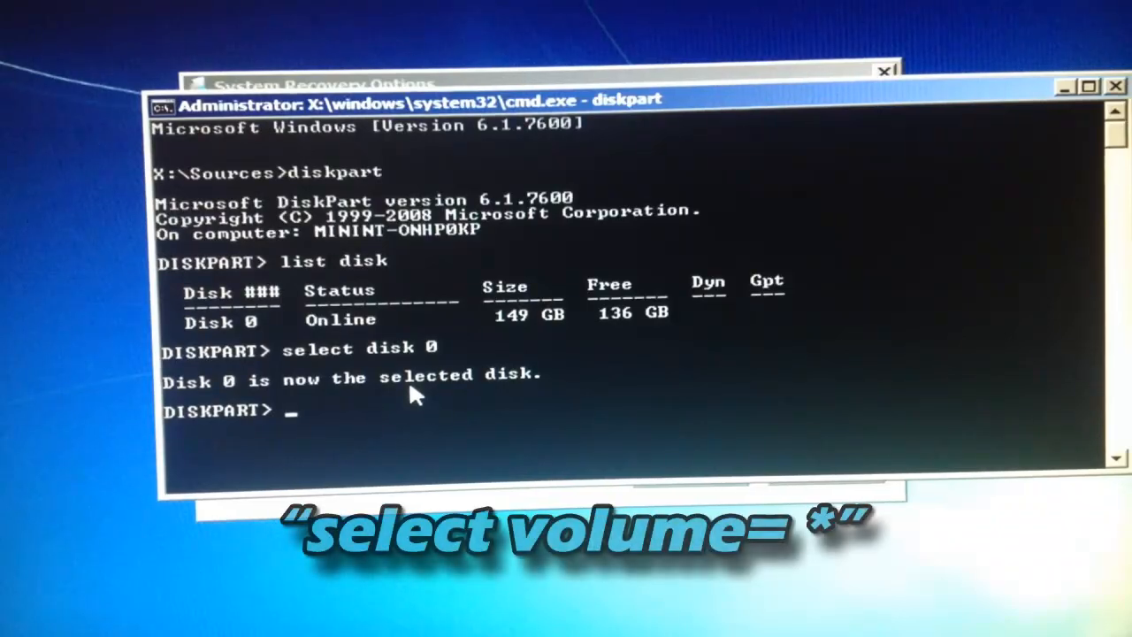
pyautogui.write('select vol')
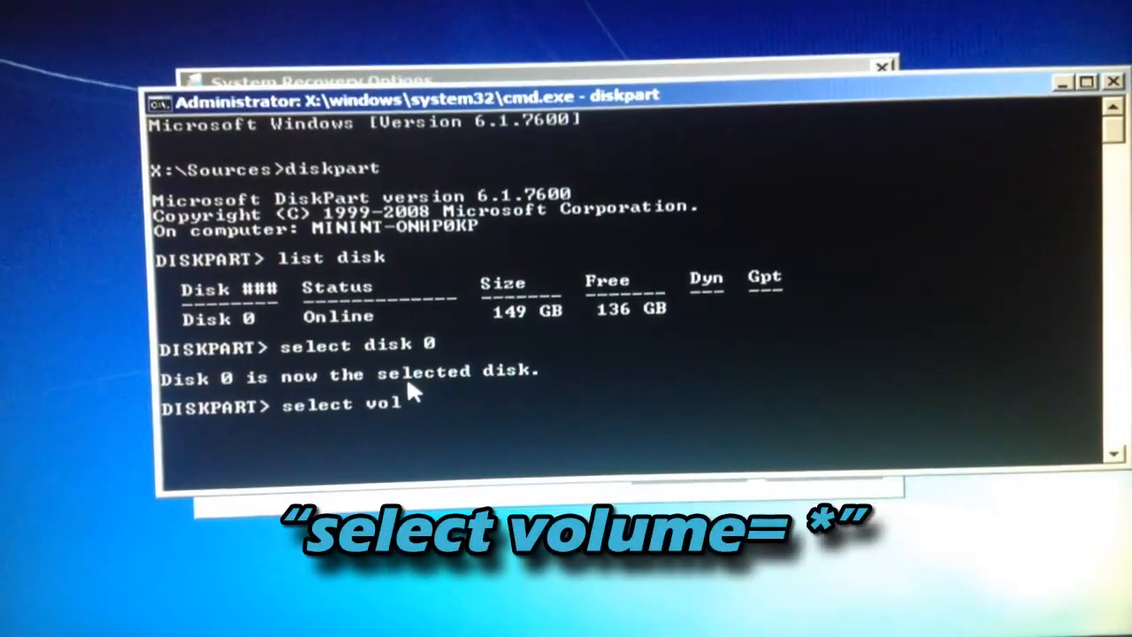
pyautogui.write('ume= 0')
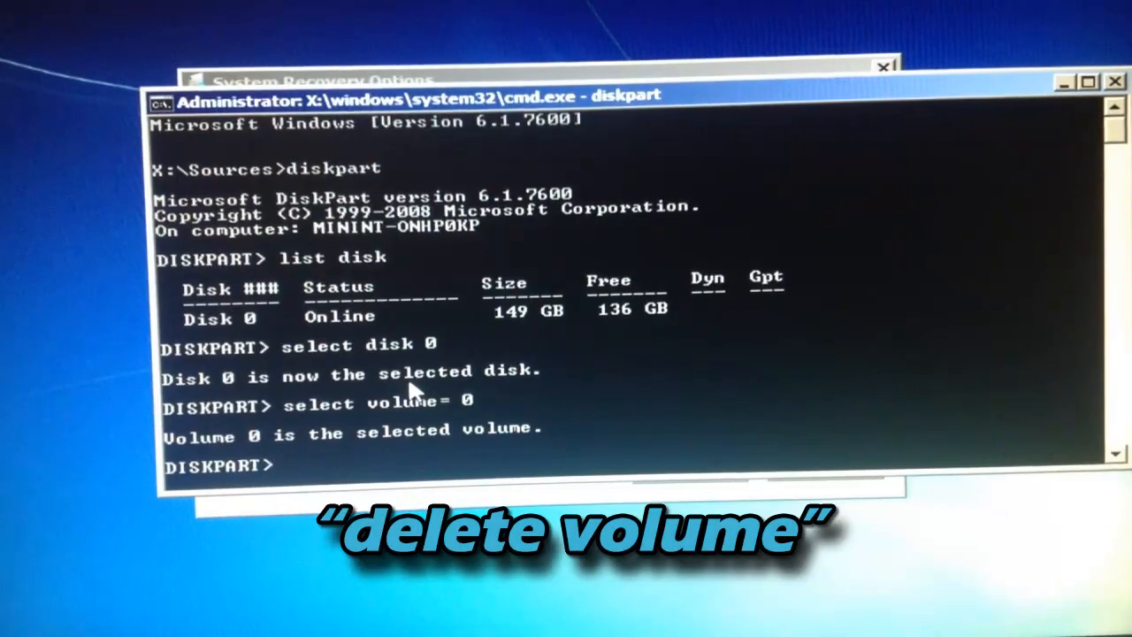
pyautogui.write('delete vo')
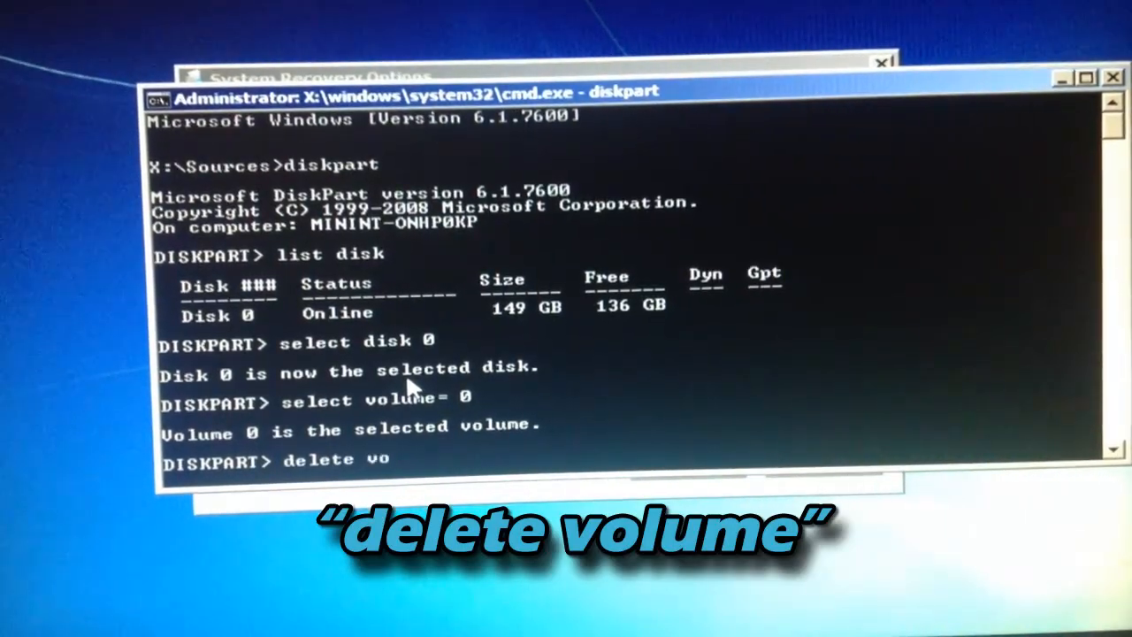
pyautogui.write('lume')
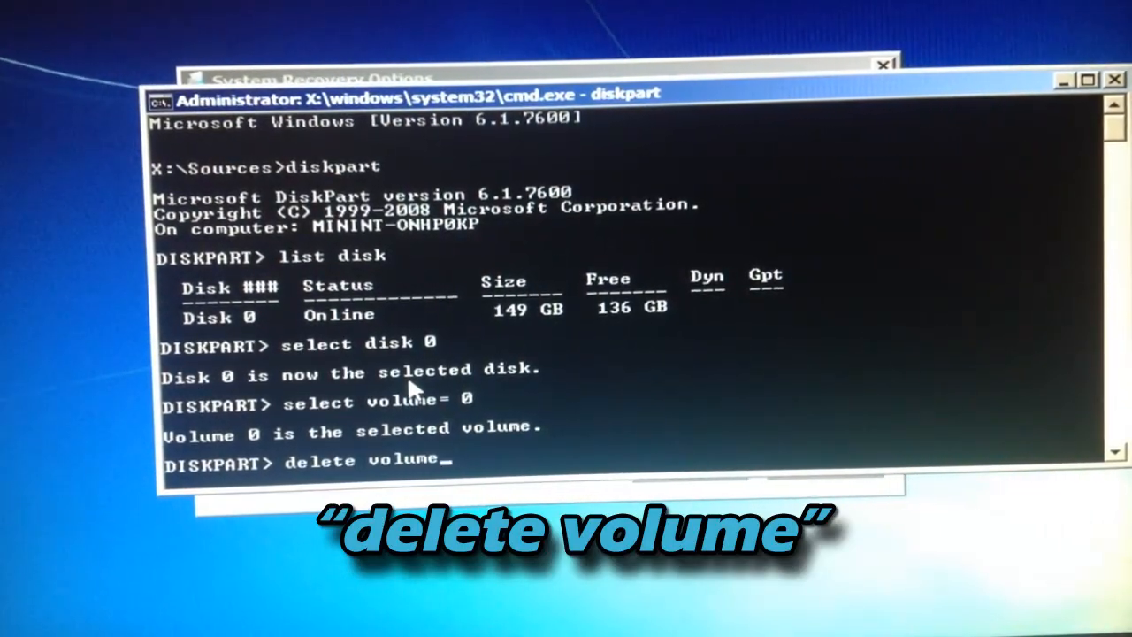